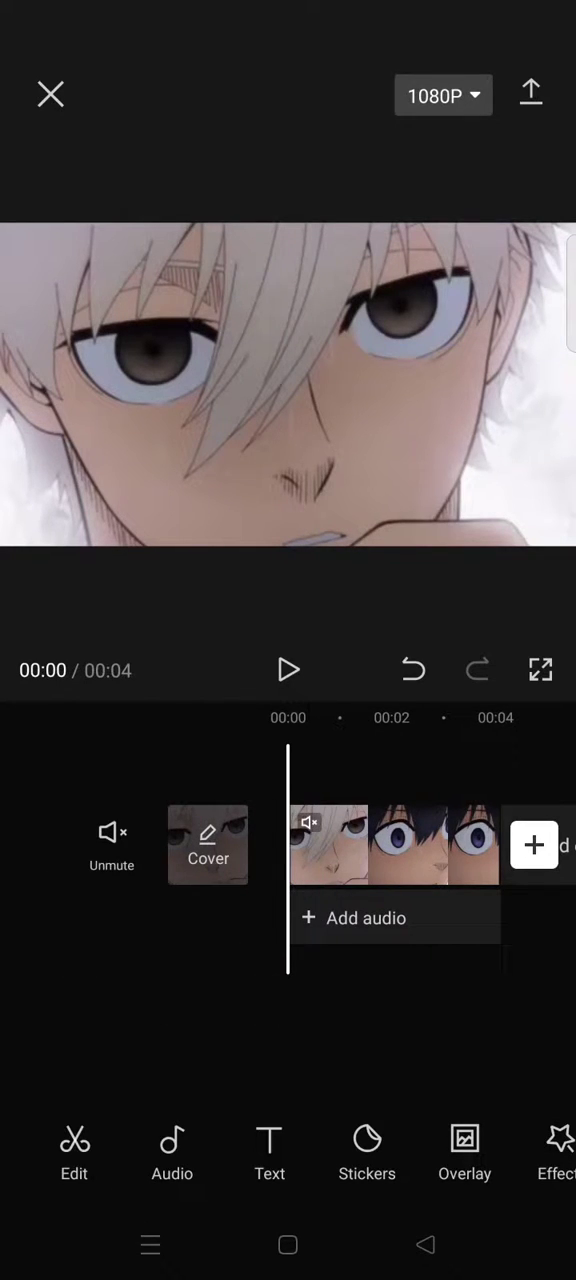
Browse the video effects collection on the Lens category.
click(553, 1155)
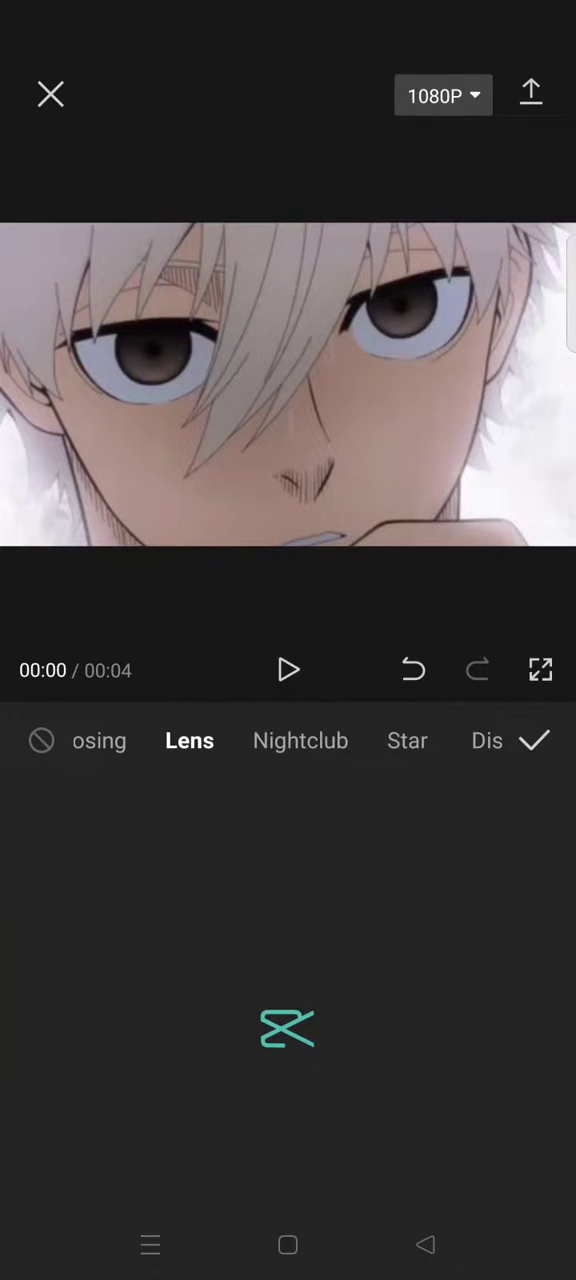
Apply the Smart Sharpen lens effect to the clip, preview it, and bring up its adjustment sliders.
click(189, 740)
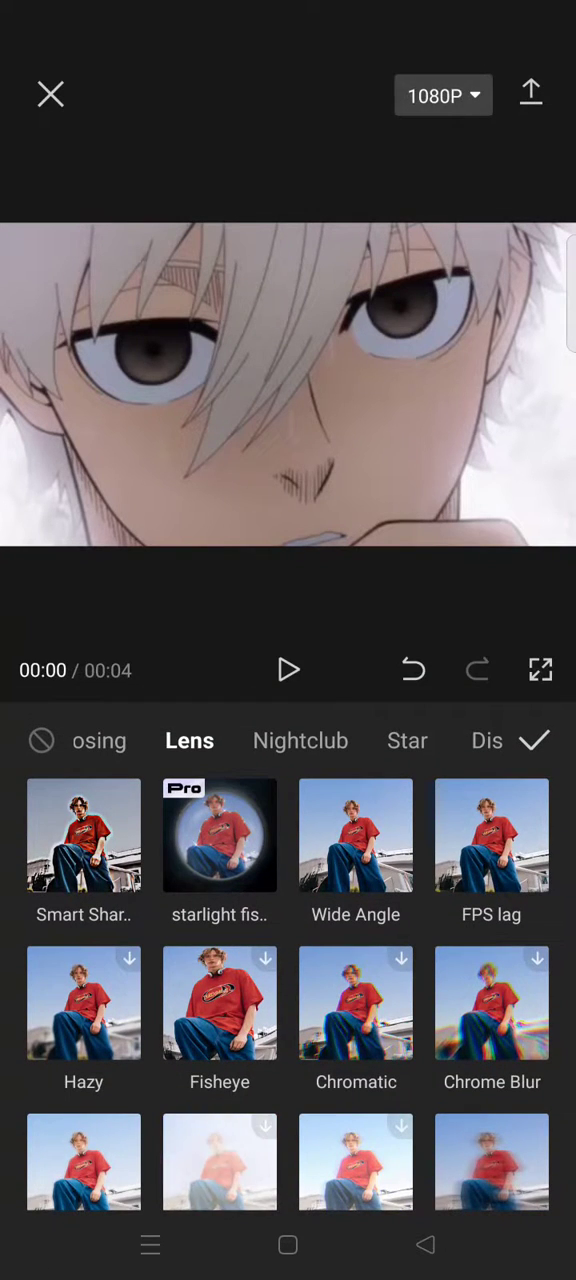
click(84, 835)
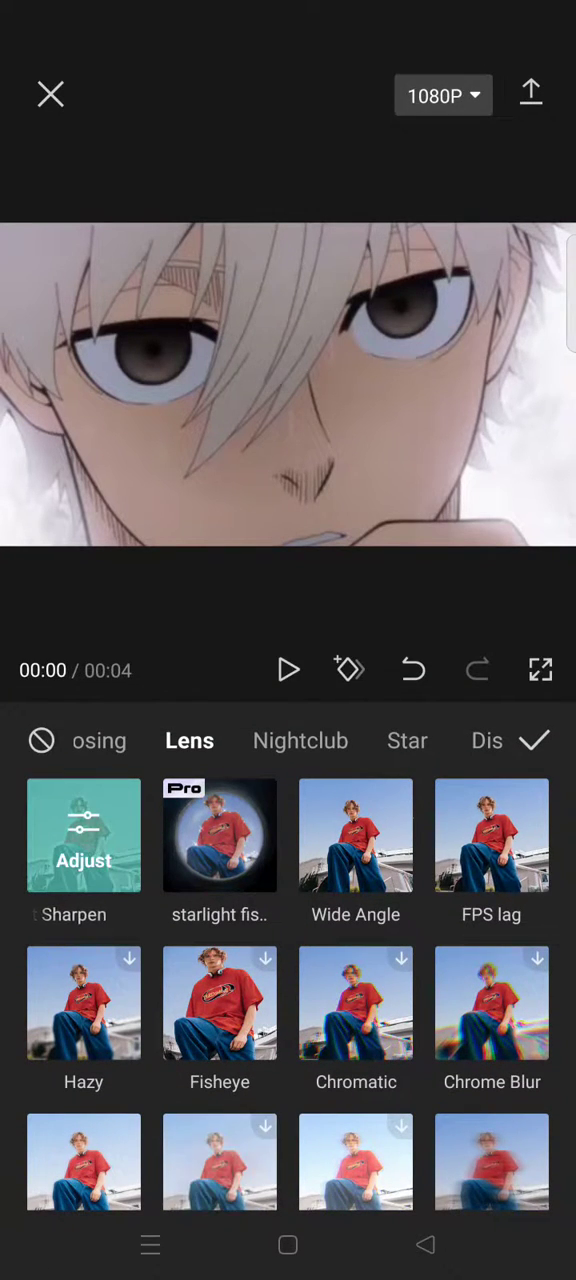
click(288, 670)
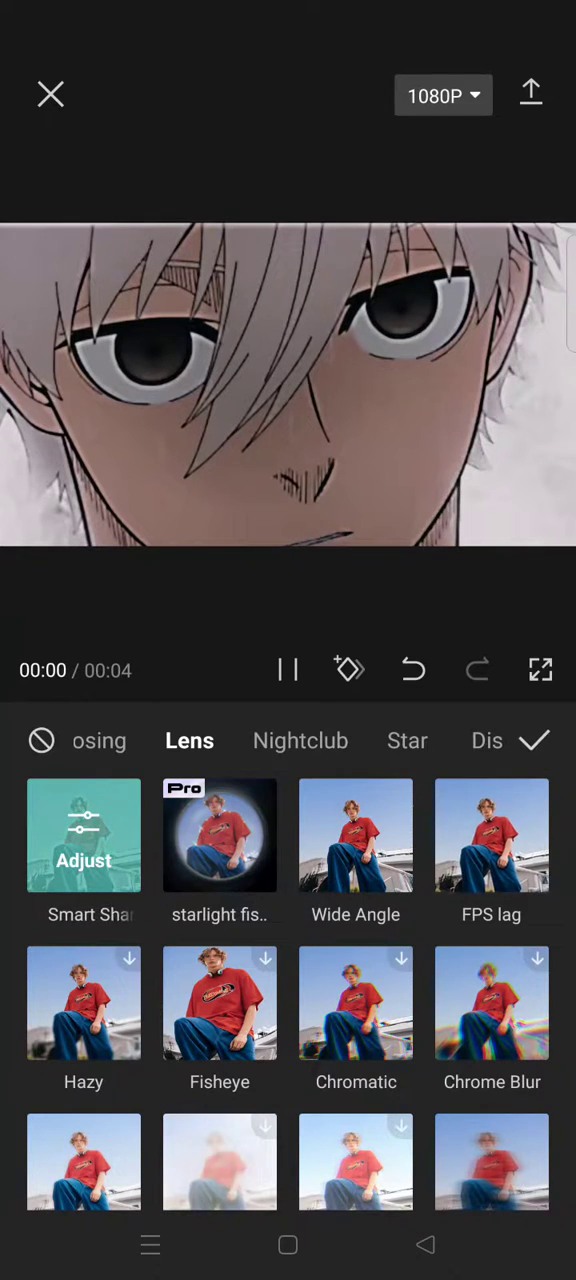
click(84, 834)
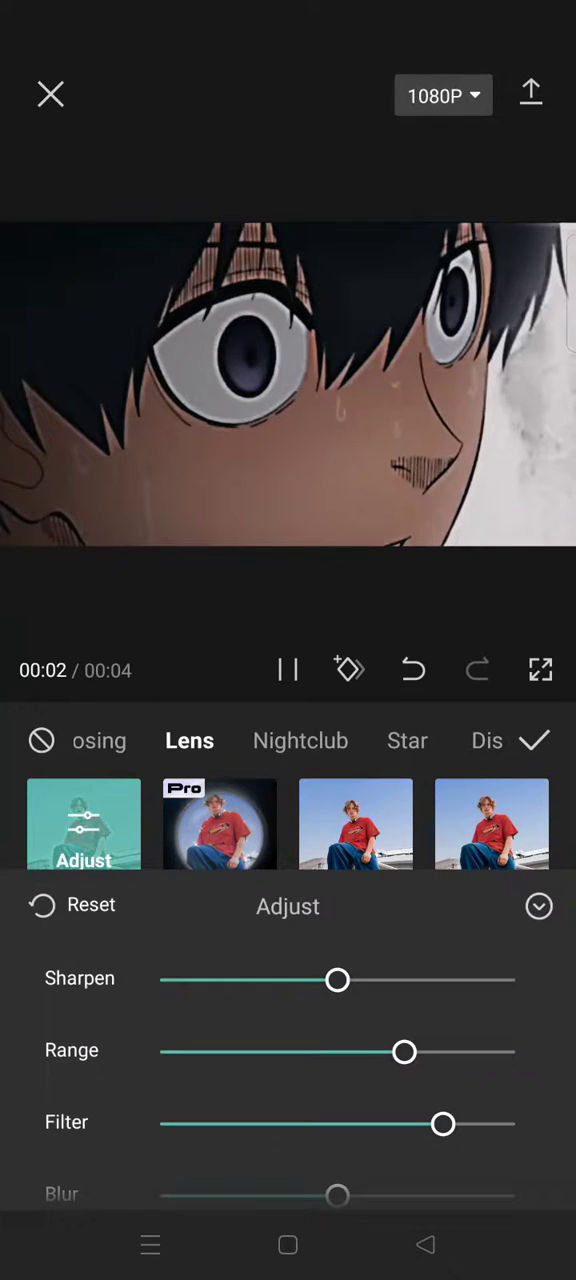
Set Smart Sharpen's Sharpen to 50 and lower Range to 50 while previewing.
click(288, 670)
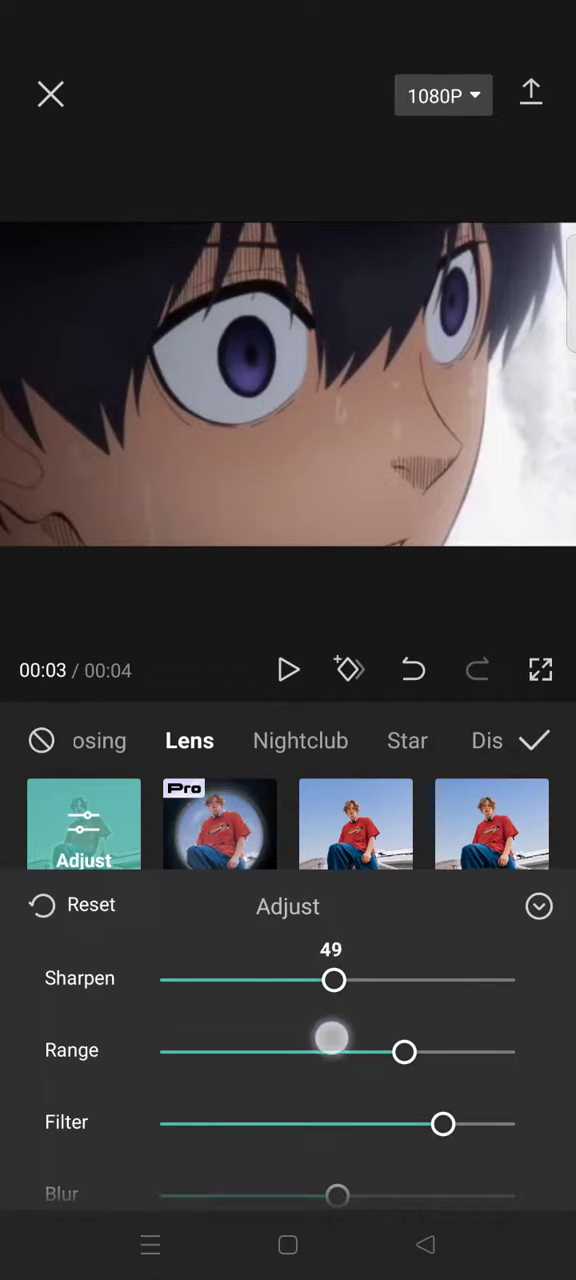
click(288, 670)
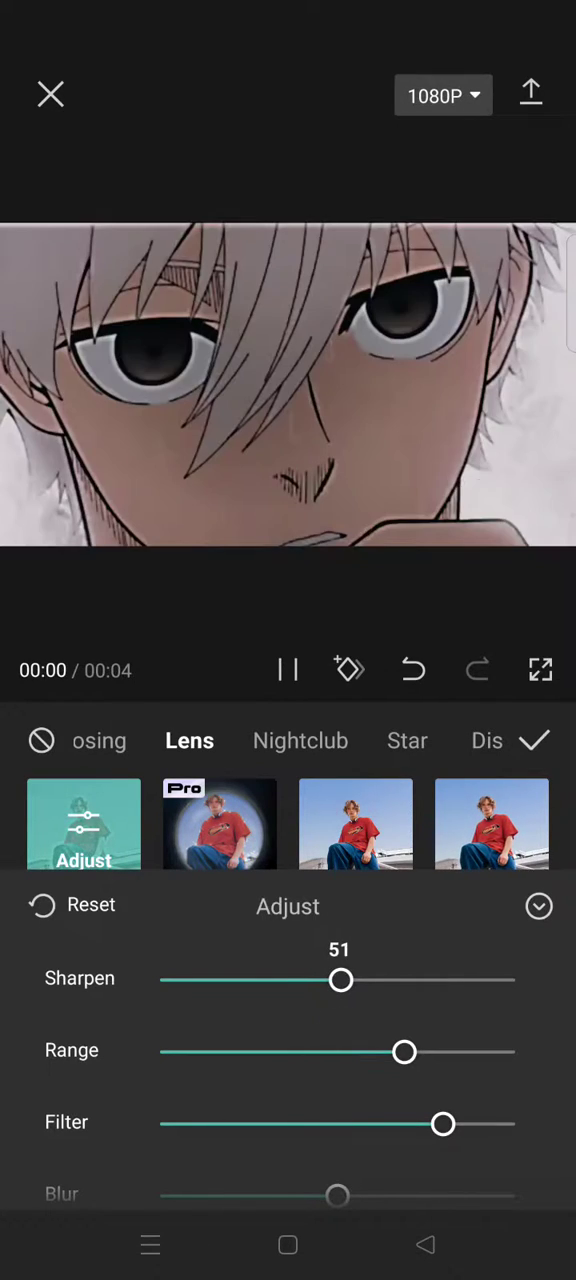
drag(341, 980, 337, 980)
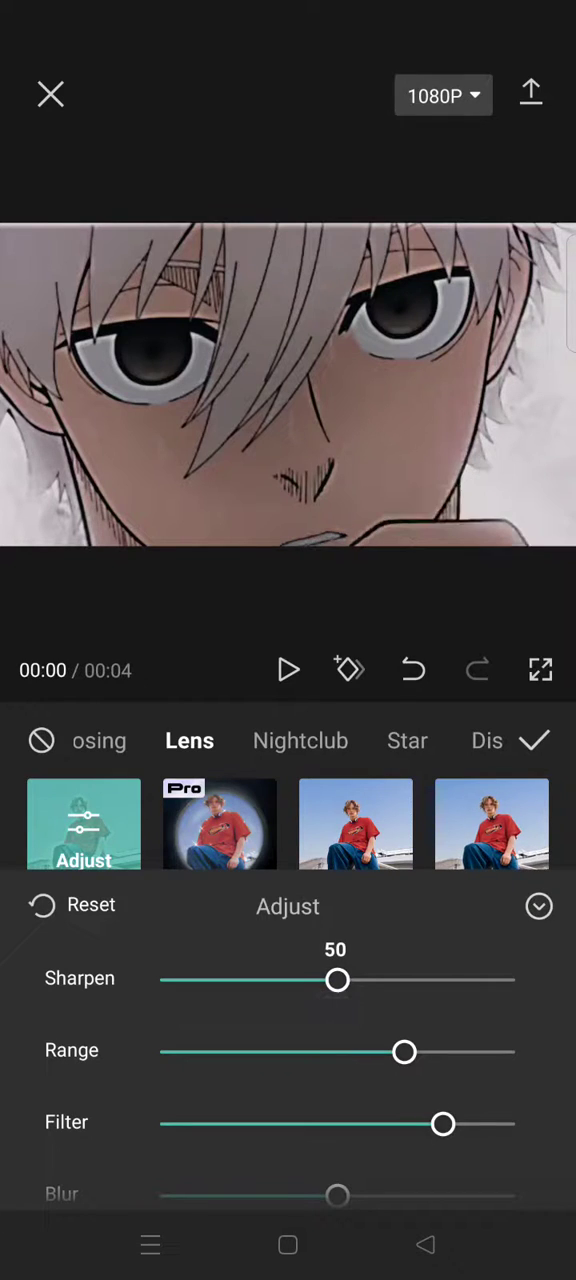
drag(404, 1052, 337, 1052)
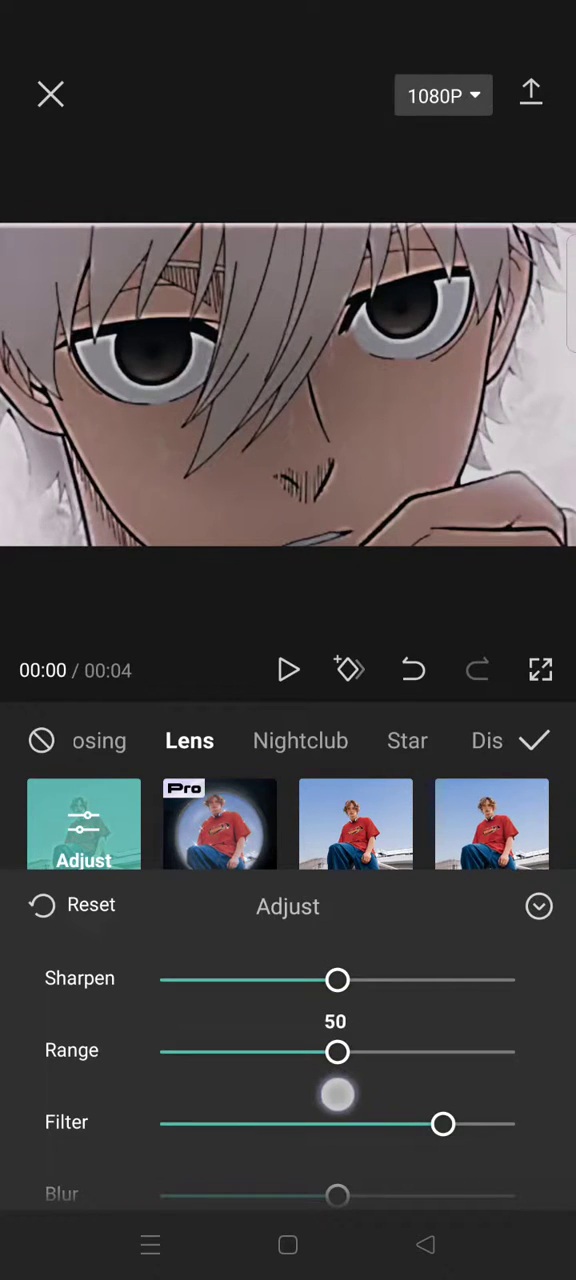
Lower Filter to 25, checking the preview along the way.
click(288, 670)
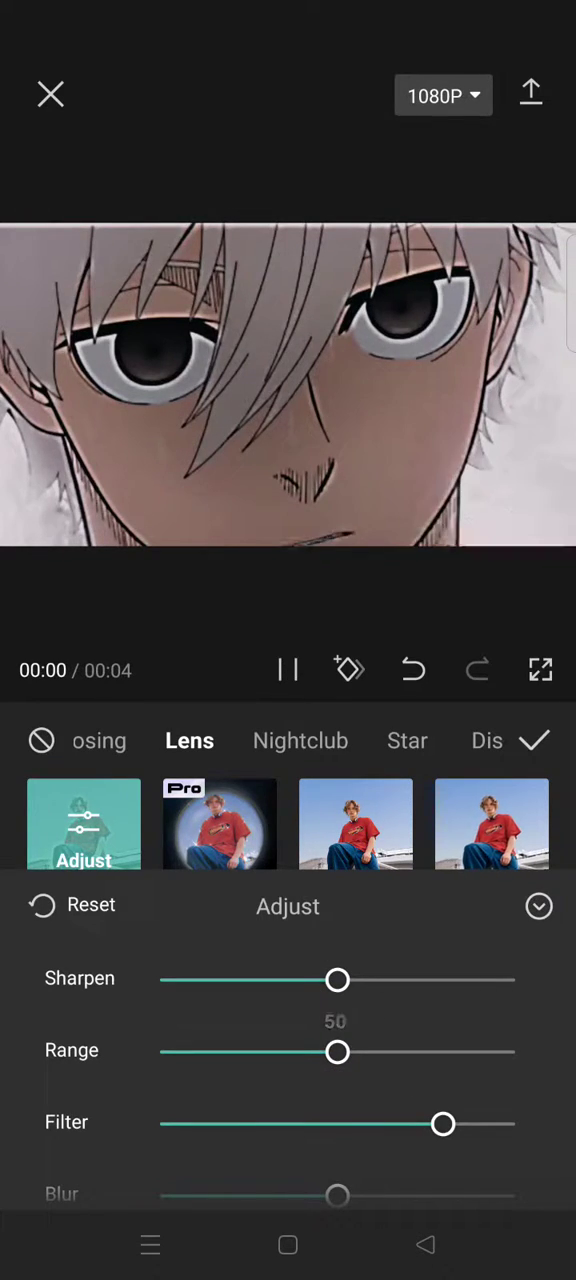
drag(443, 1124, 228, 1124)
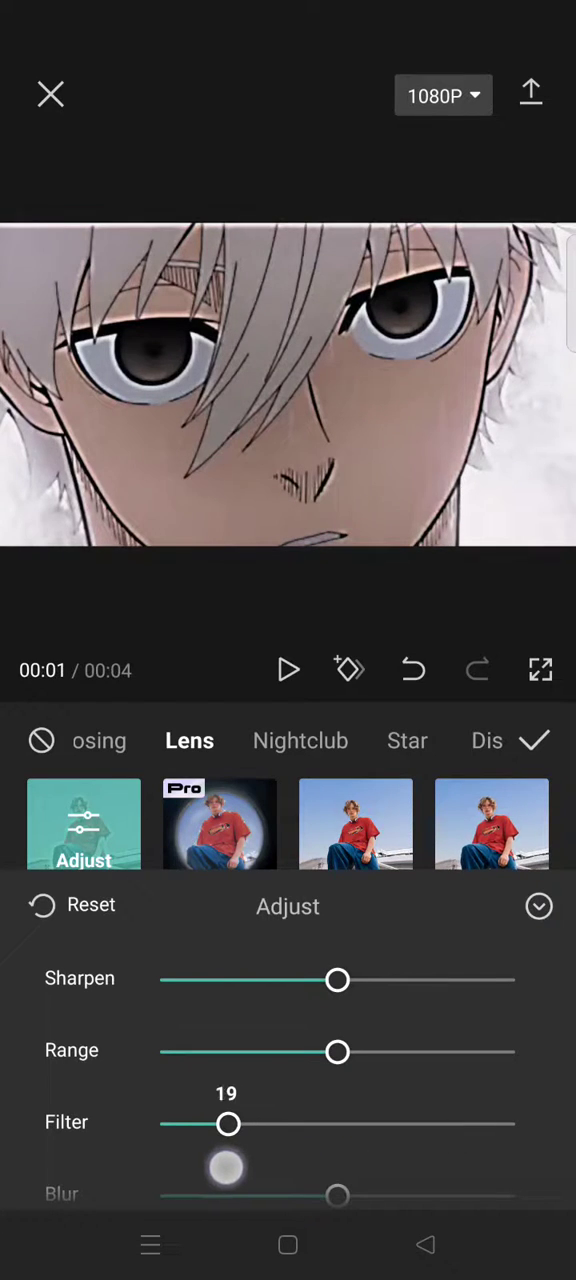
drag(228, 1124, 242, 1124)
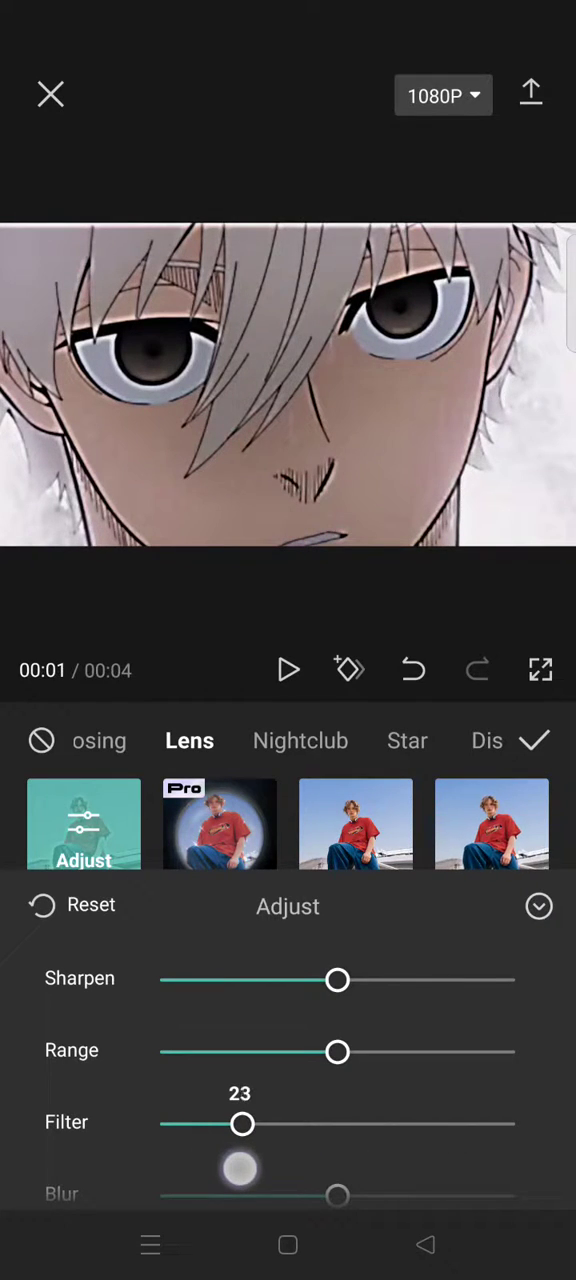
drag(242, 1124, 250, 1124)
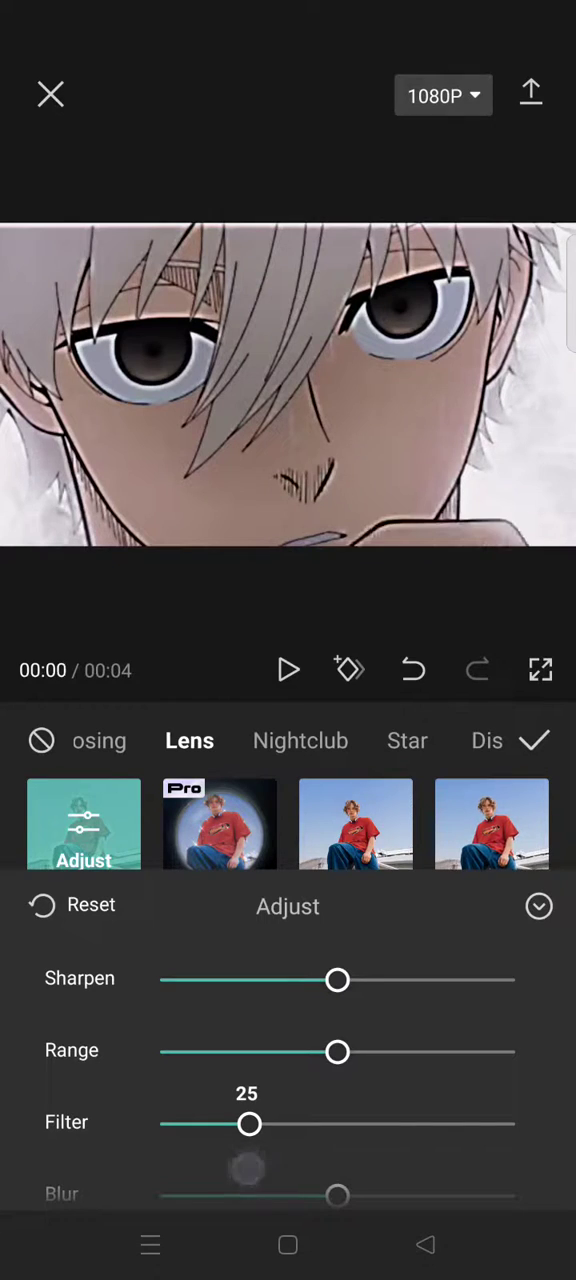
click(288, 670)
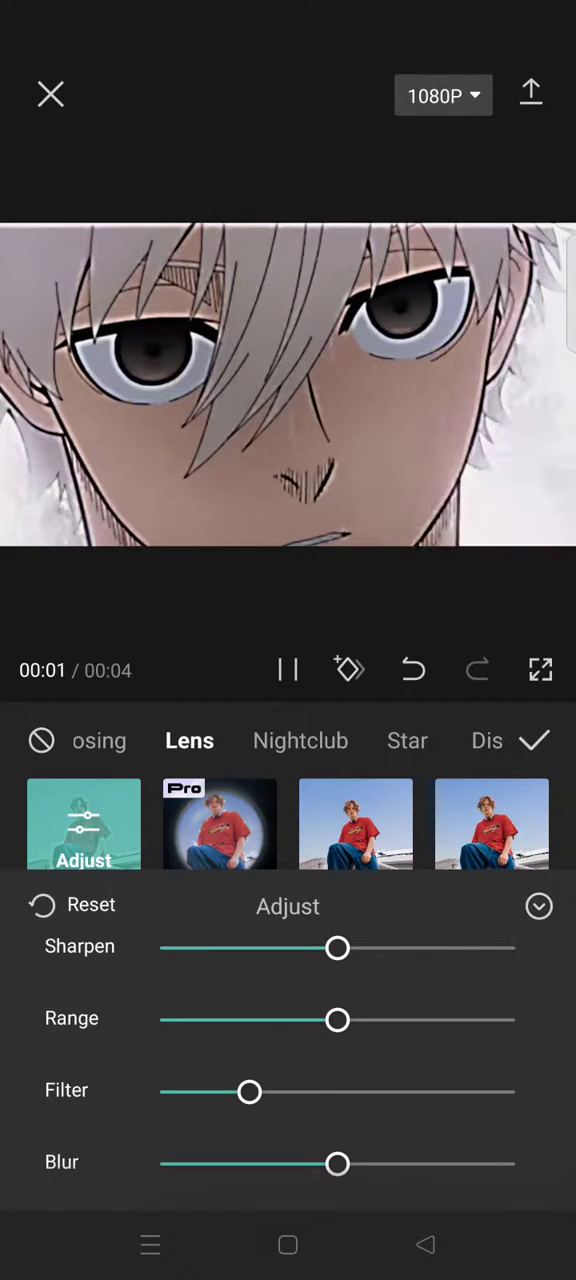
Turn Blur down to 0 and confirm the Smart Sharpen settings.
drag(337, 1164, 162, 1164)
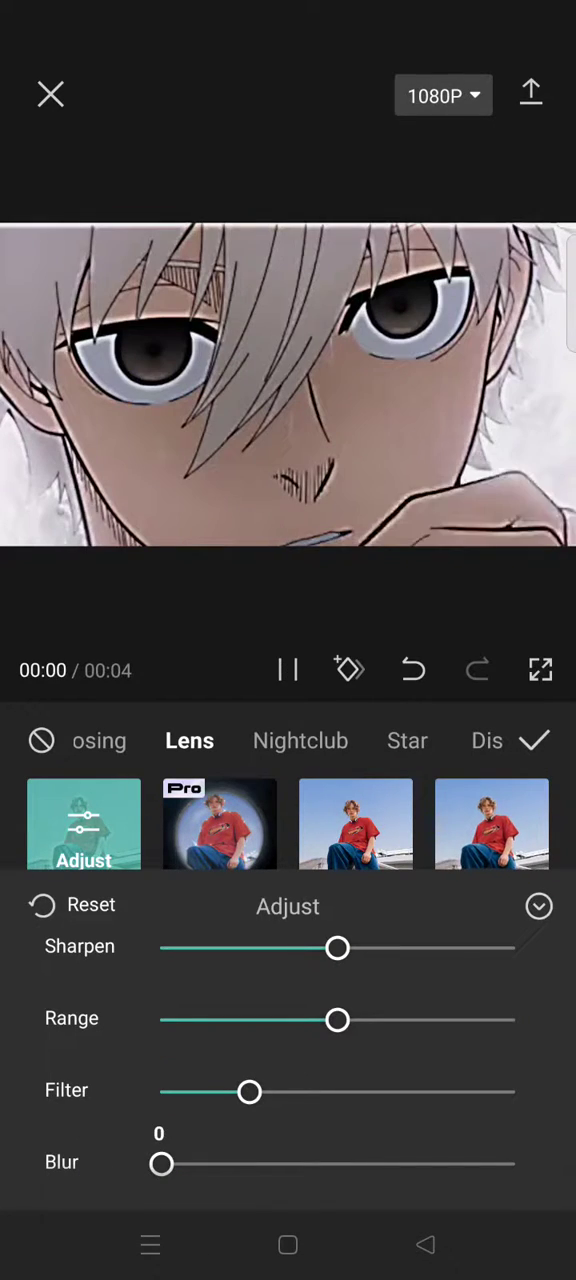
click(535, 740)
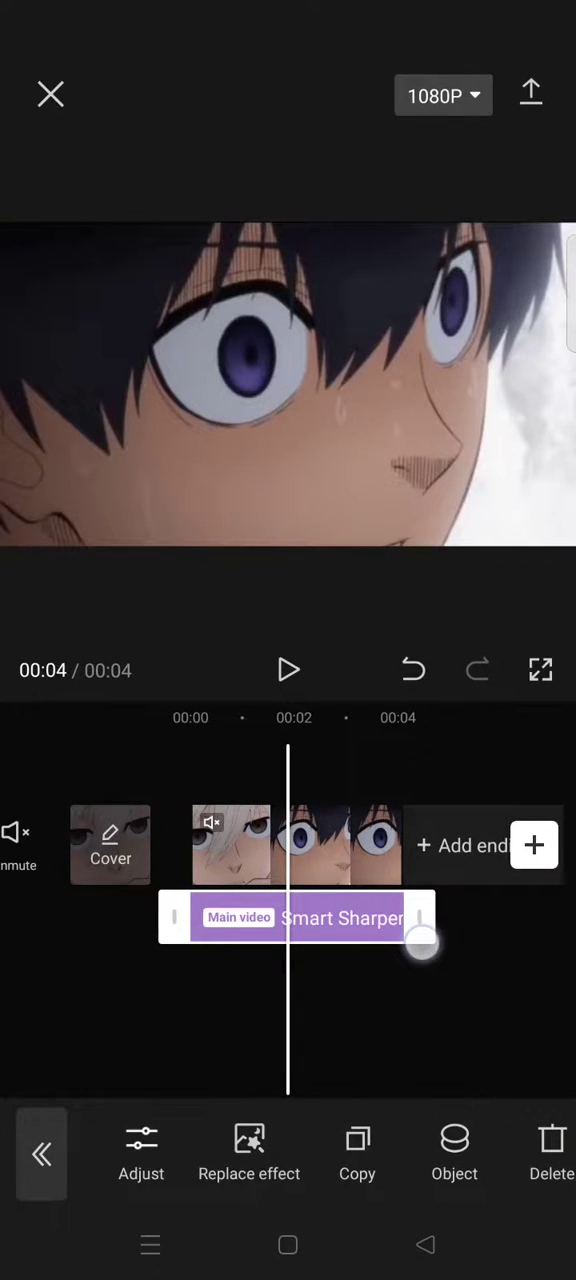
Play back the sharpened clip to its end and pause to review the result.
click(288, 670)
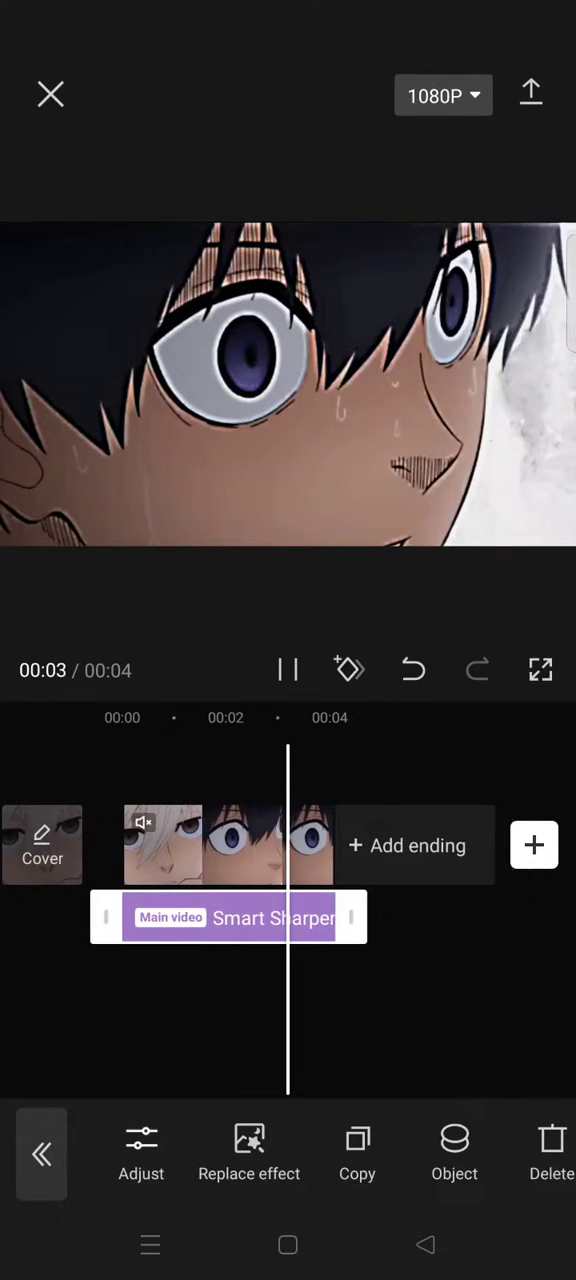
click(288, 670)
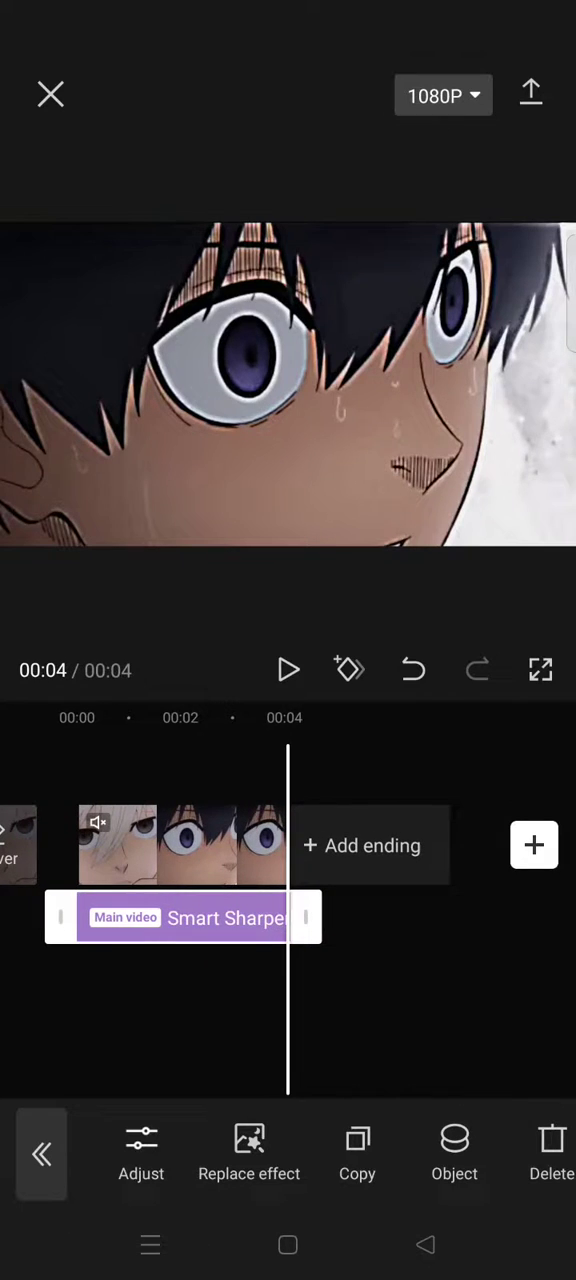